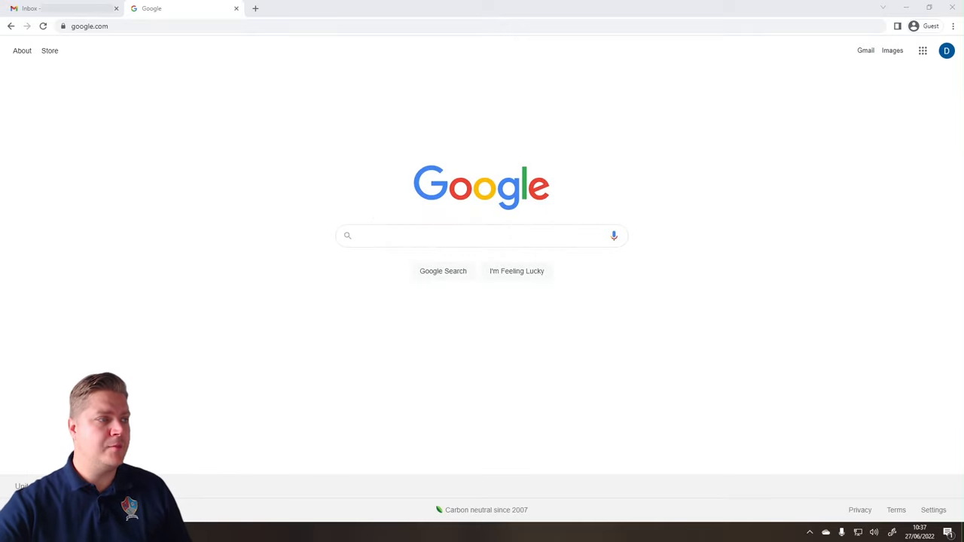
Google 'autodesk education' and scroll to the Free Software for Students result.
left_click(481, 235)
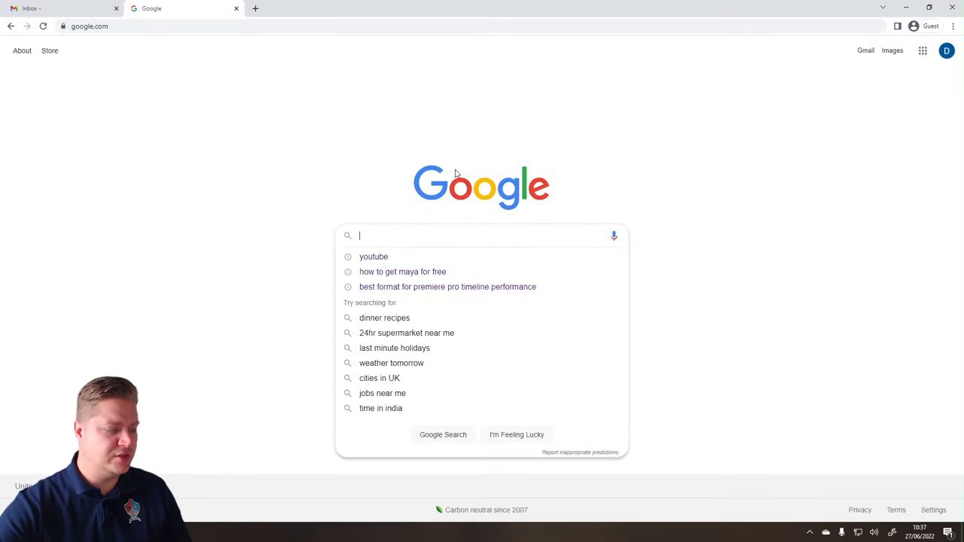
type("autodesk education")
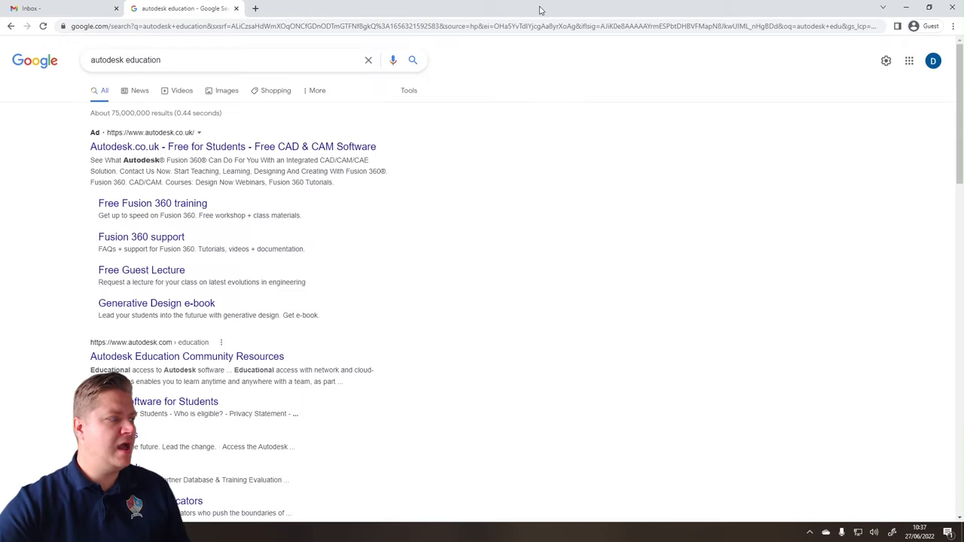
scroll("down", 3)
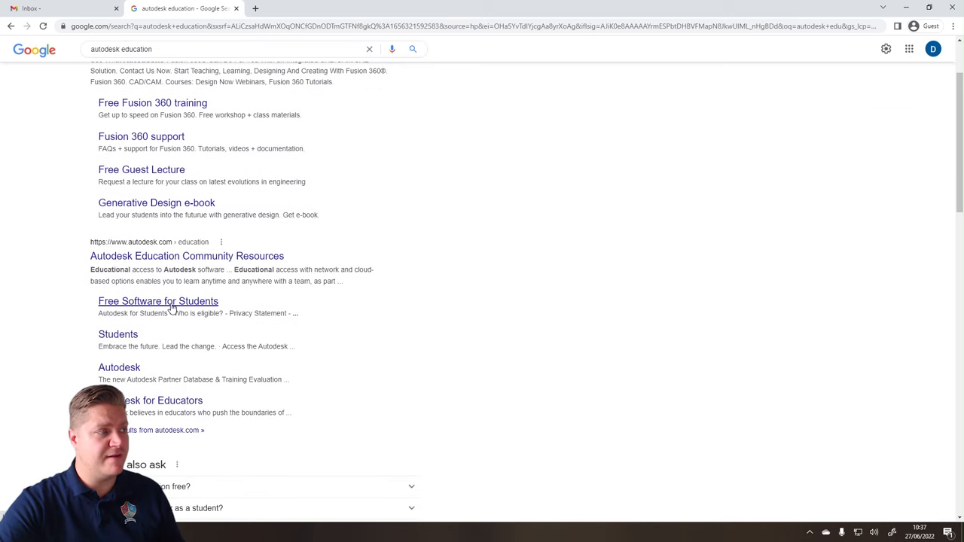
Open Autodesk's Free Software for Students page and browse the product cards.
left_click(158, 300)
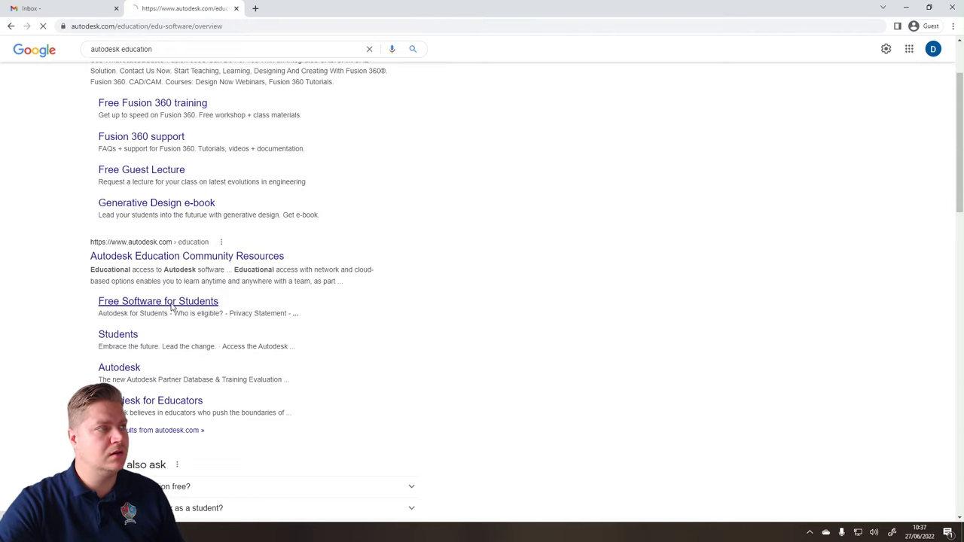
left_click(158, 301)
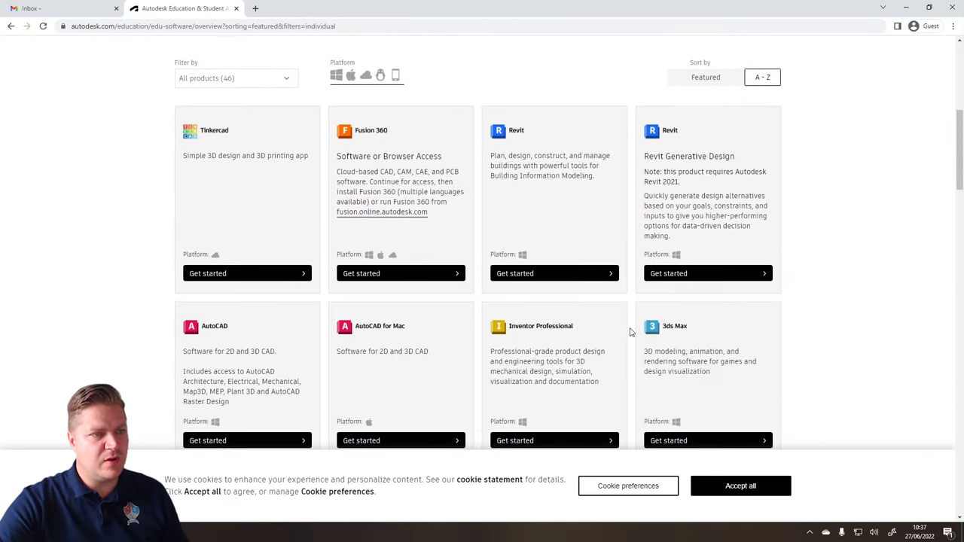
scroll("down", 3)
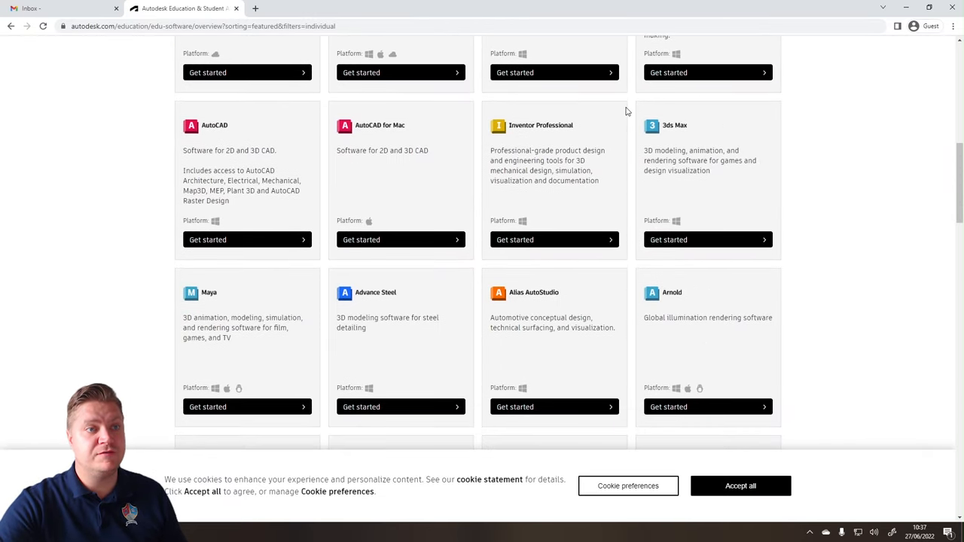
scroll("up", 3)
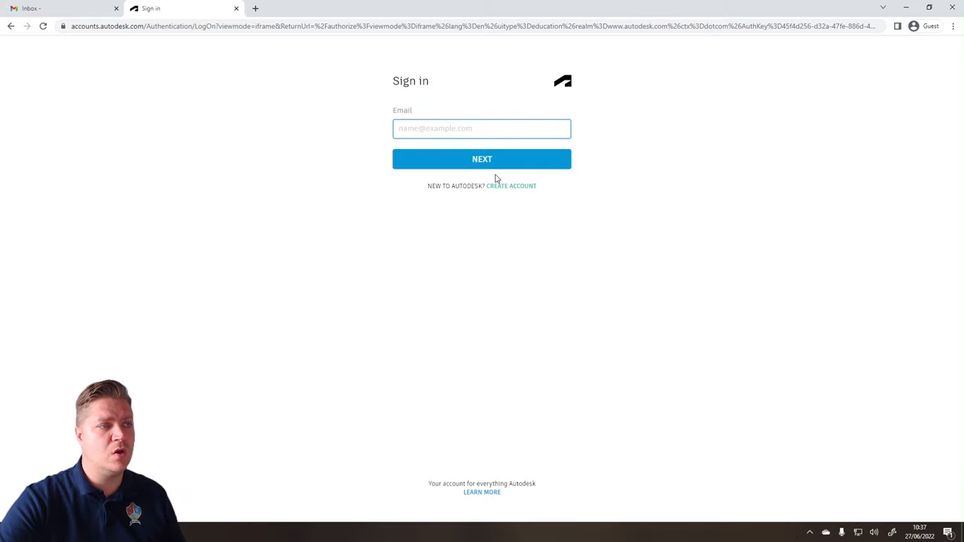
Submit eligibility details: United Kingdom, Student, University/Post-Secondary, born October 2002.
left_click(512, 186)
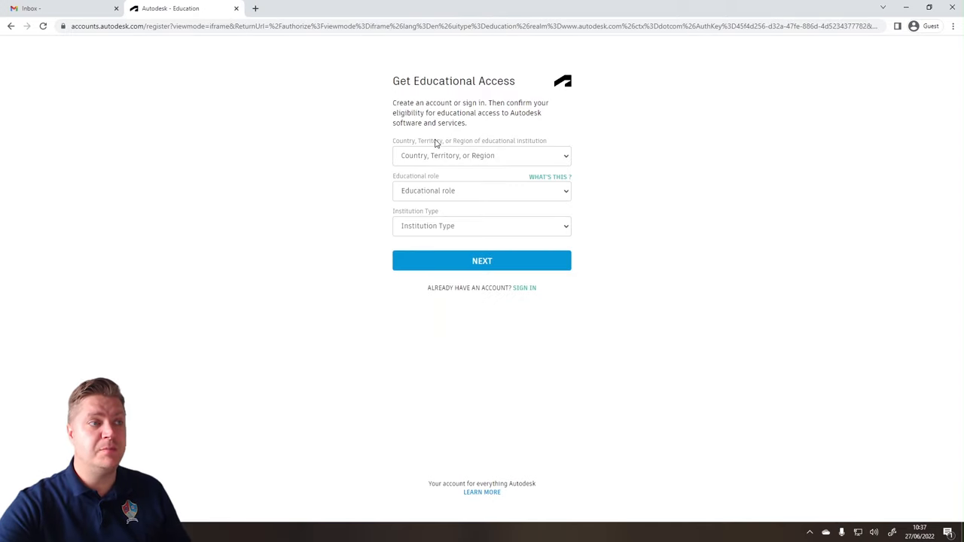
left_click(482, 155)
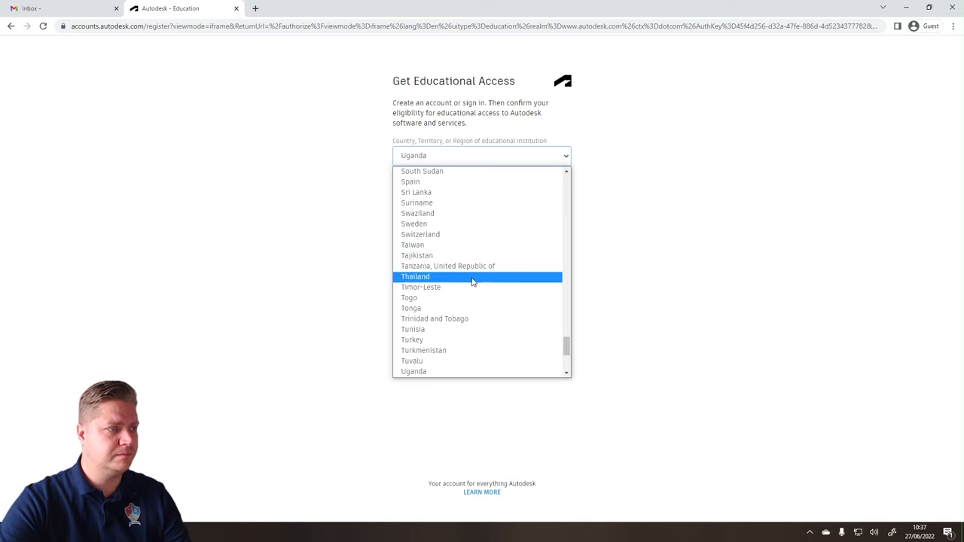
scroll("down", 3)
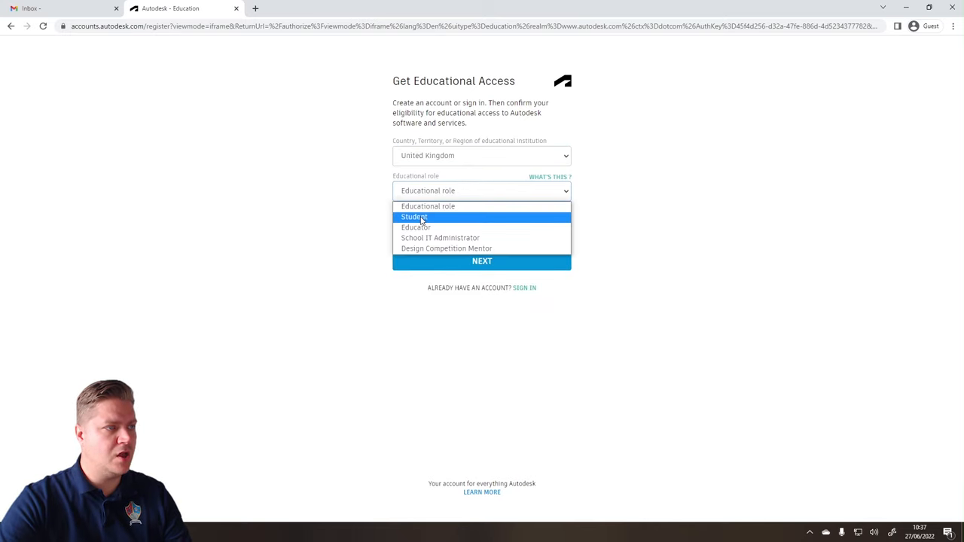
left_click(414, 217)
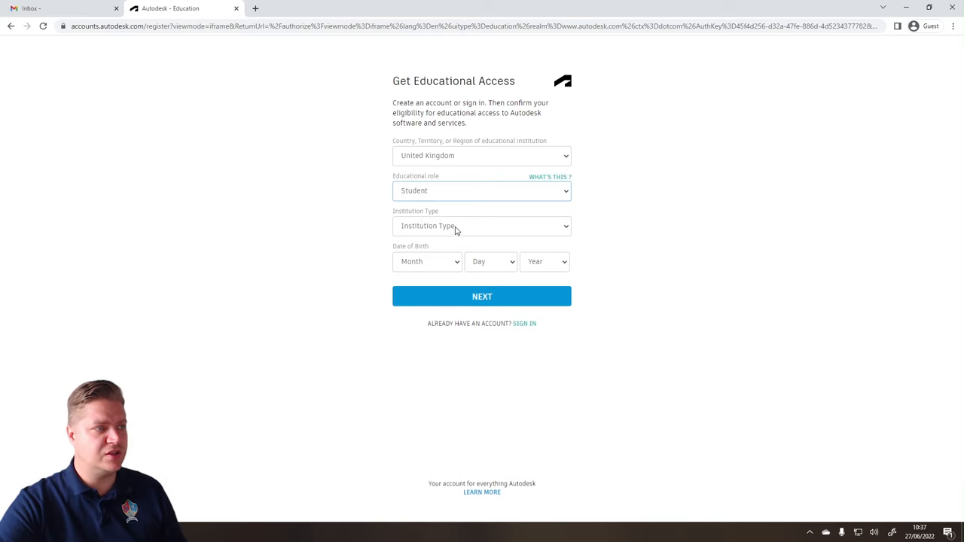
left_click(482, 226)
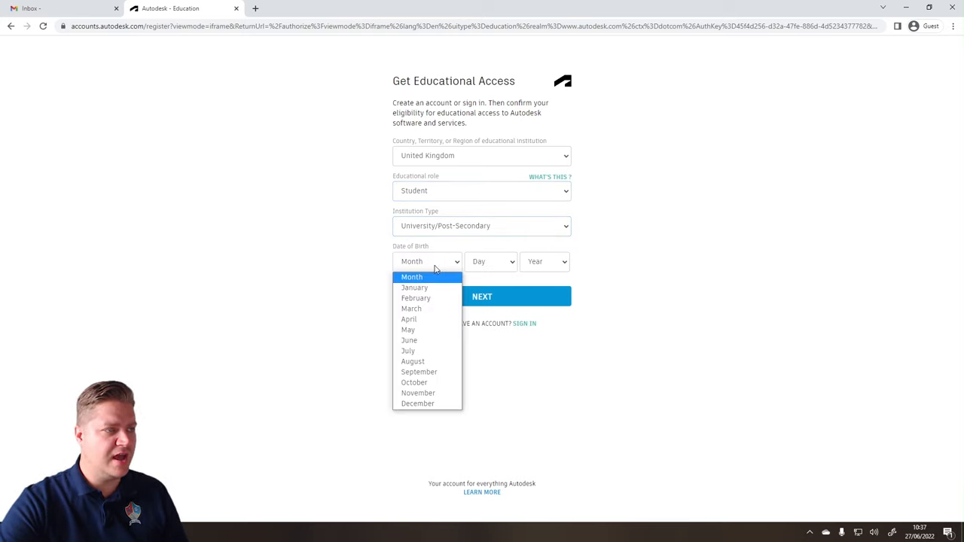
left_click(414, 382)
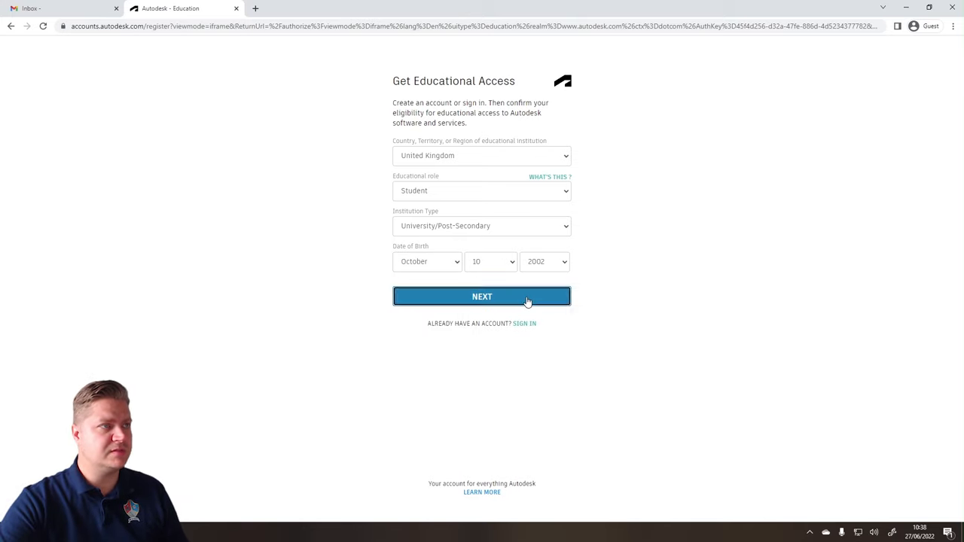
left_click(482, 296)
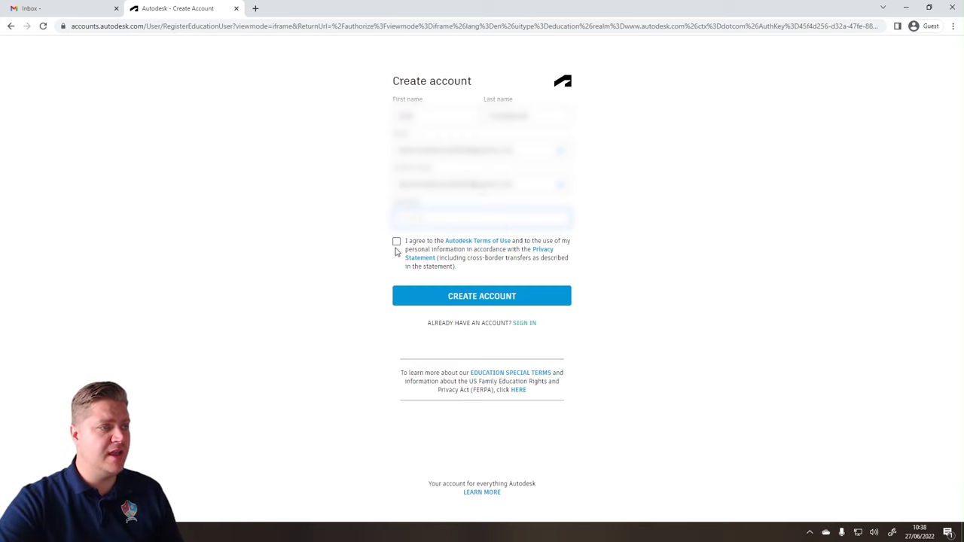
Agree to the Autodesk Terms of Use and create the account.
left_click(397, 241)
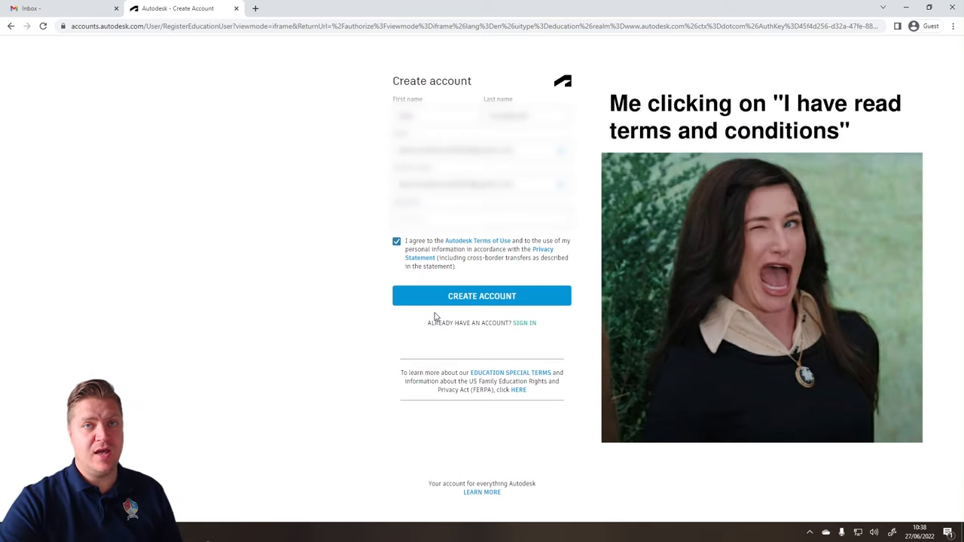
left_click(481, 295)
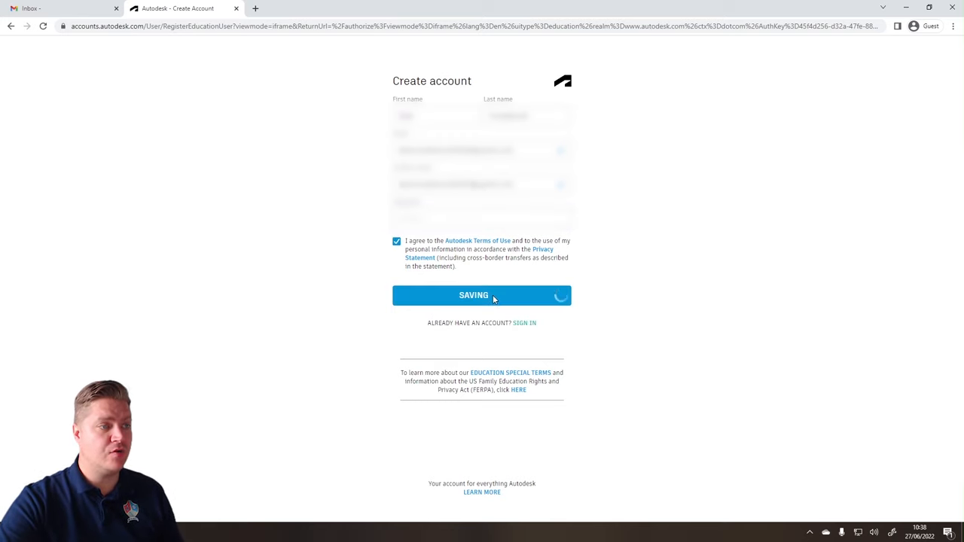
left_click(482, 295)
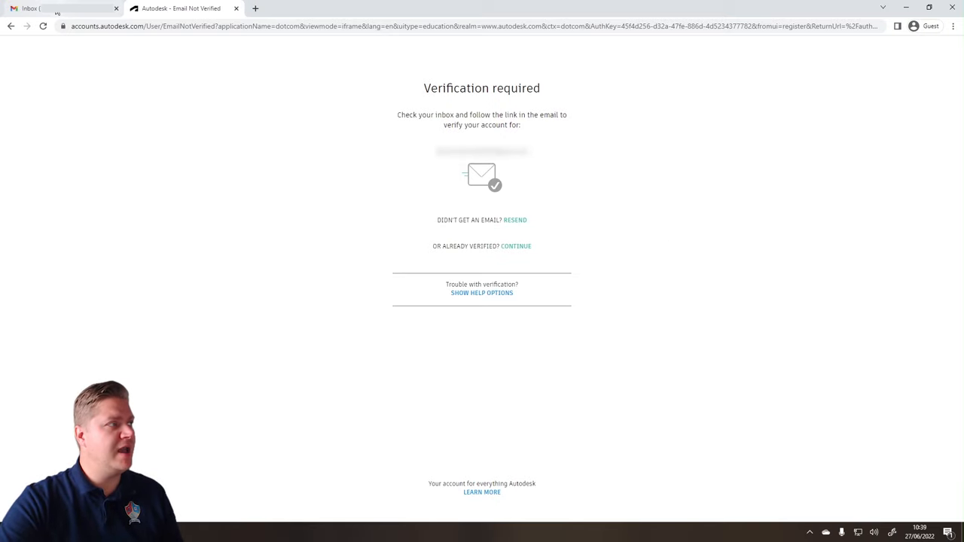
Open the 'Verify your Autodesk account' email in Gmail and verify the address.
left_click(60, 8)
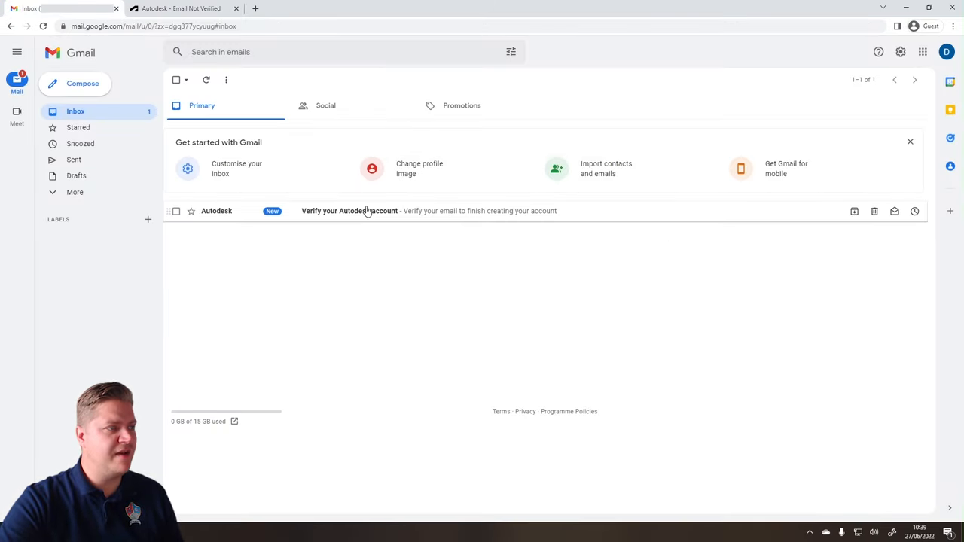
left_click(349, 210)
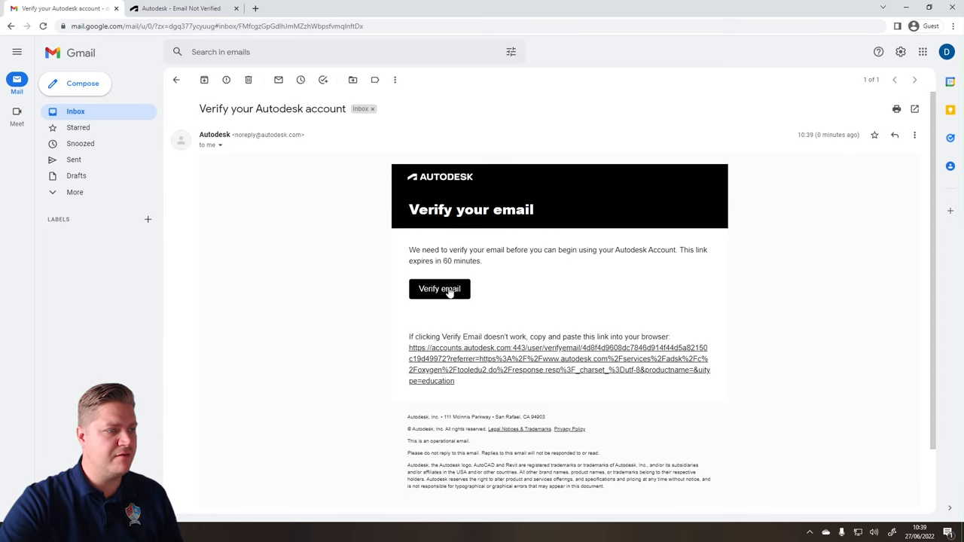
left_click(439, 289)
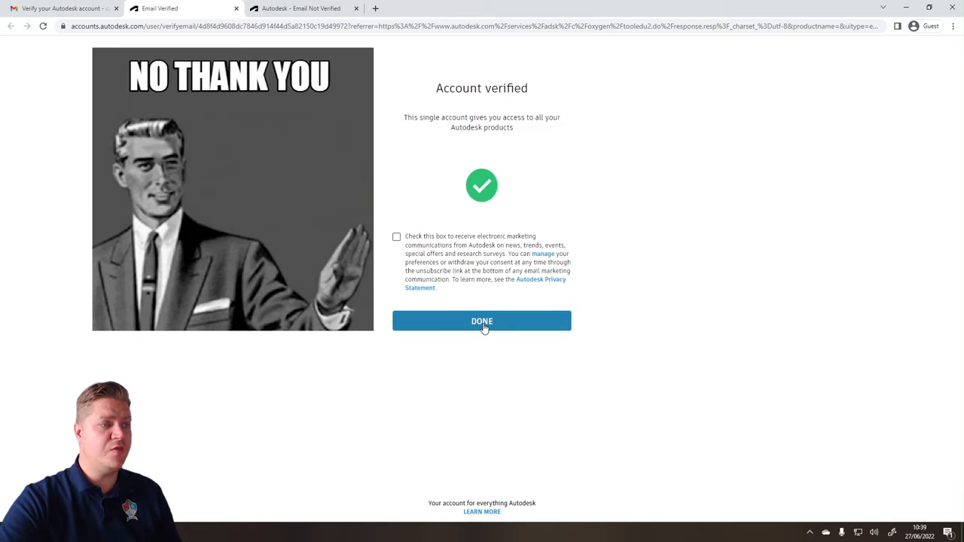
Enter University Centre Rotherham, enrolled September 2021, graduating June 2023, and submit.
left_click(481, 321)
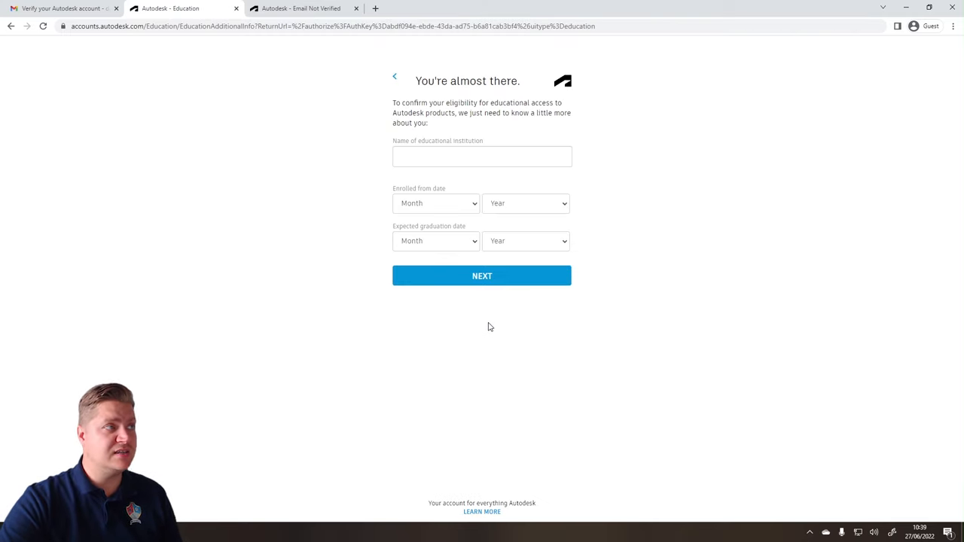
left_click(481, 156)
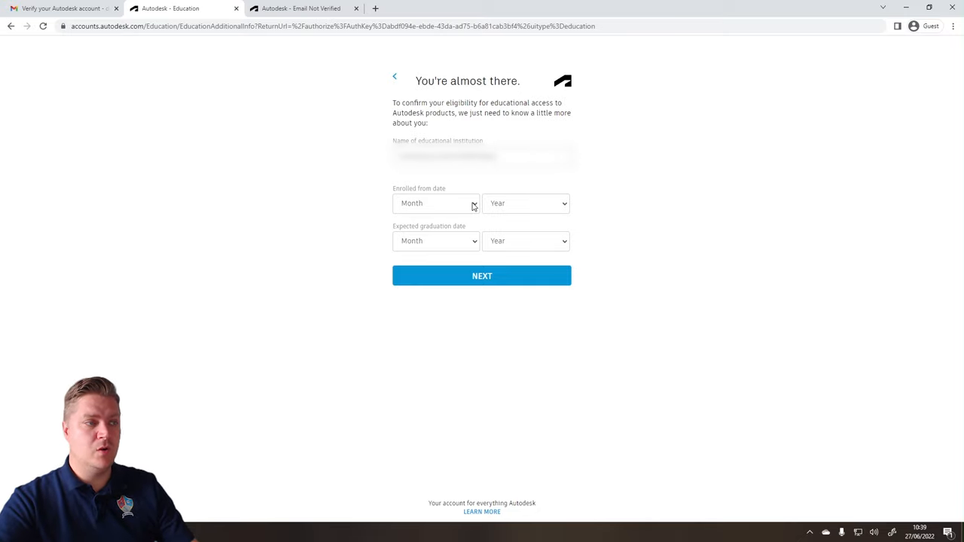
left_click(435, 240)
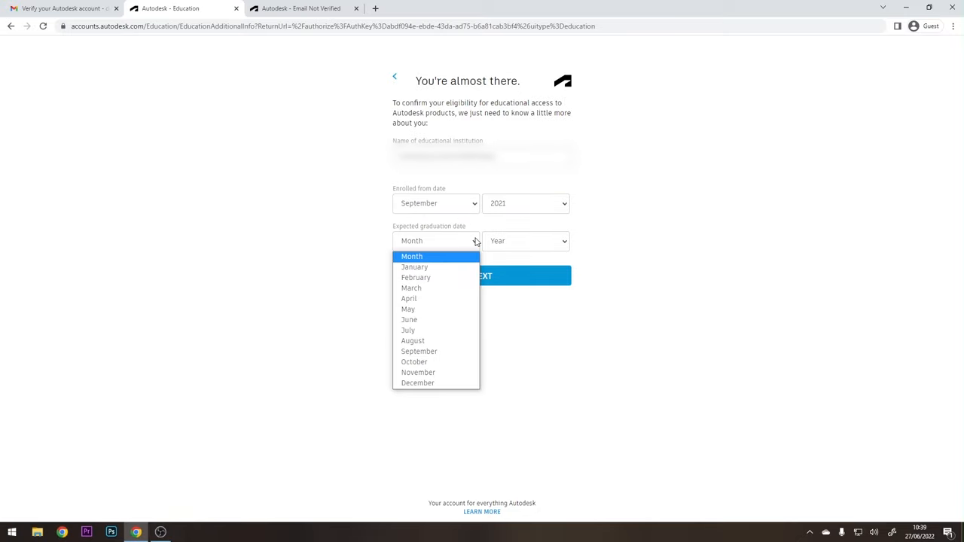
left_click(409, 320)
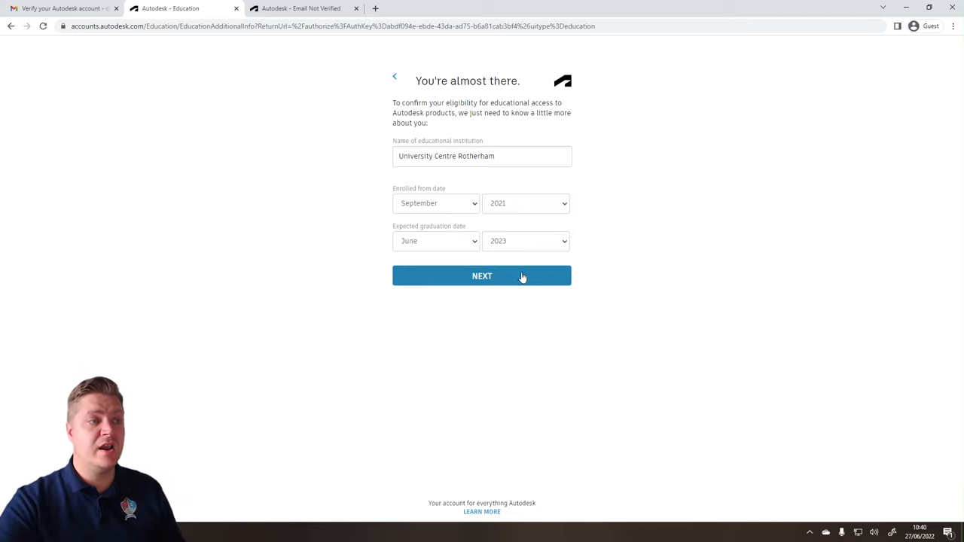
left_click(481, 276)
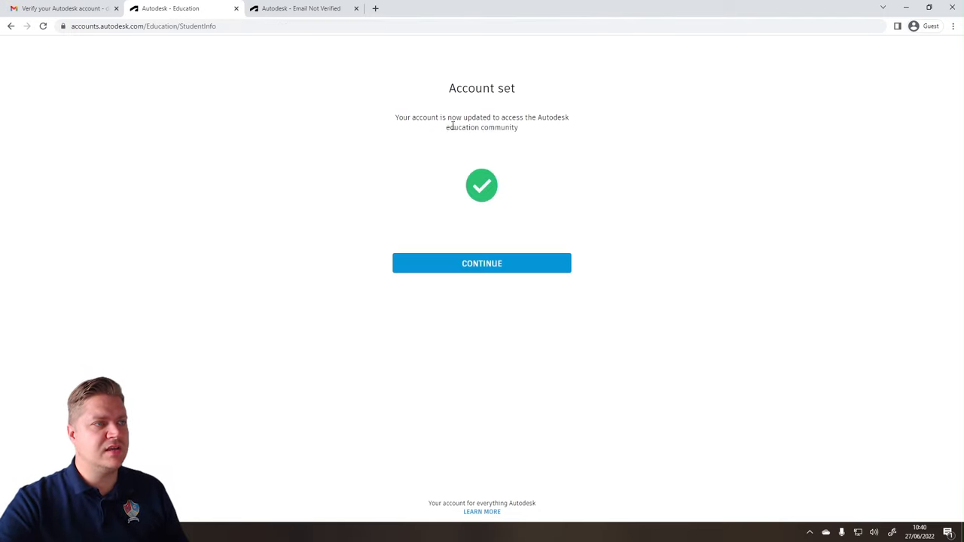
mouse_move(534, 231)
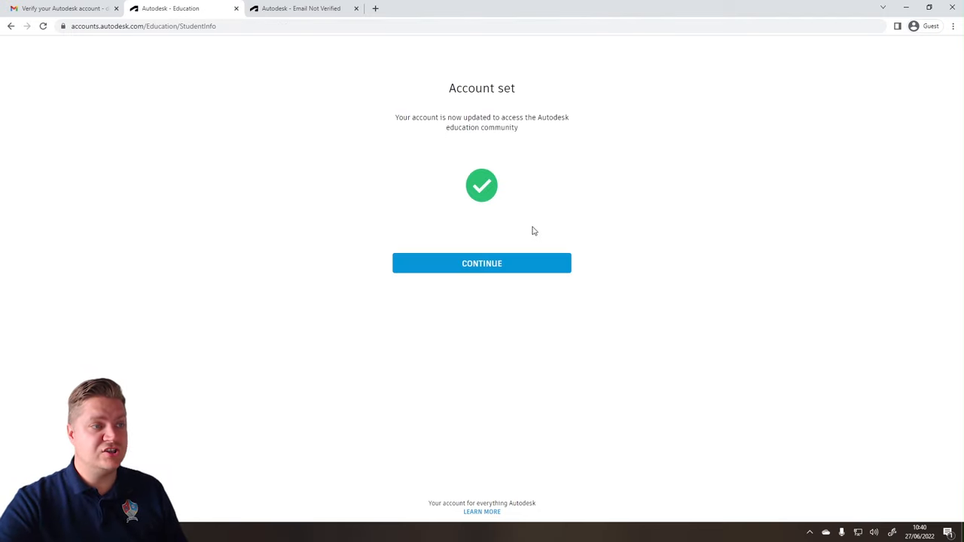
Continue to the education software catalogue and scroll down to the confirmation form.
left_click(482, 263)
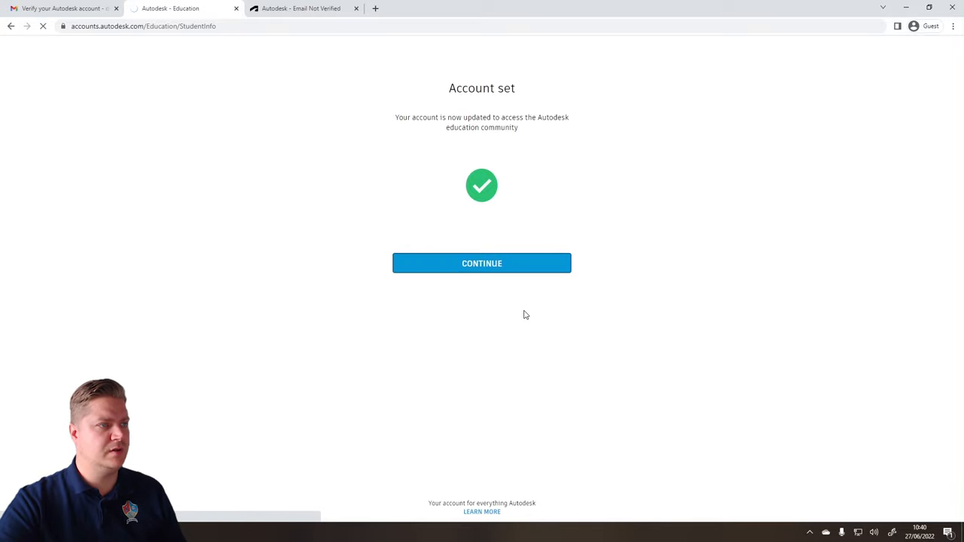
left_click(481, 263)
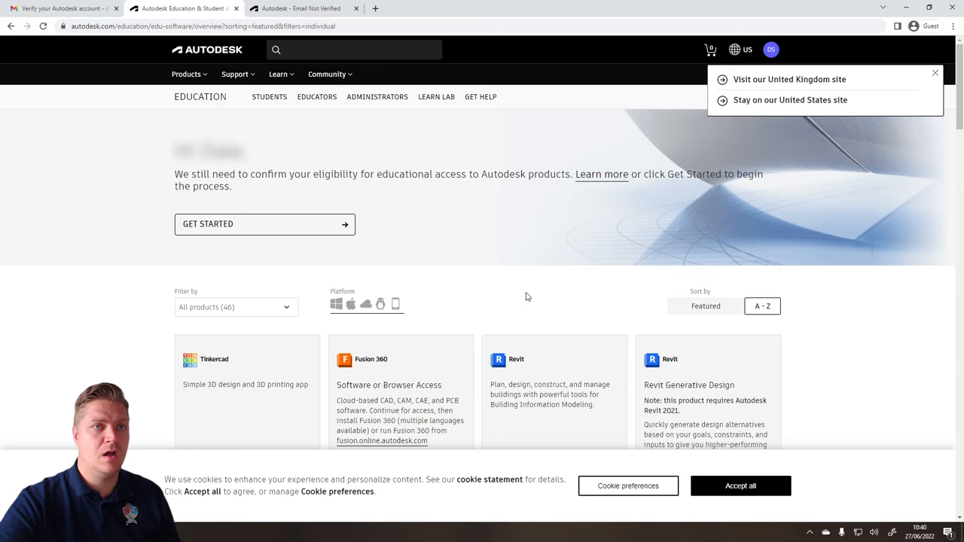
mouse_move(531, 282)
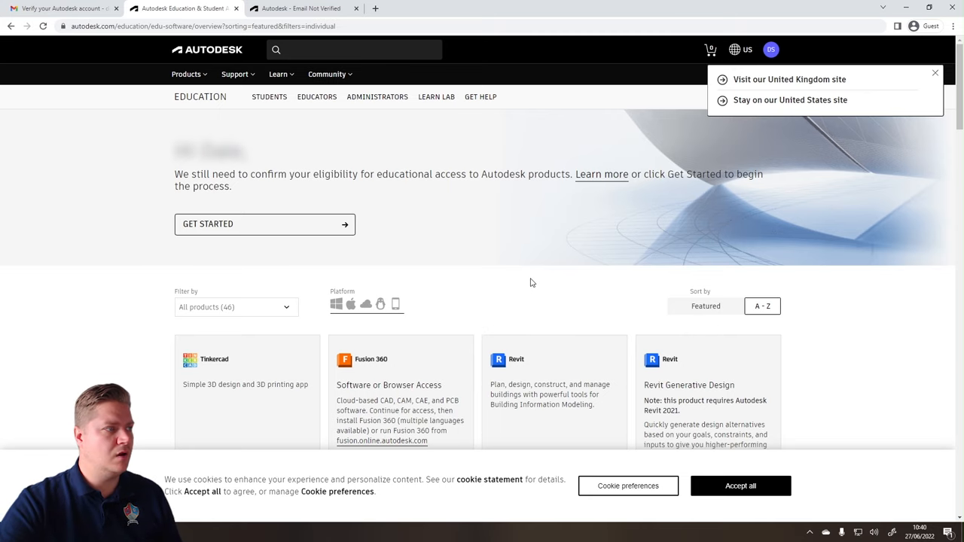
scroll("down", 3)
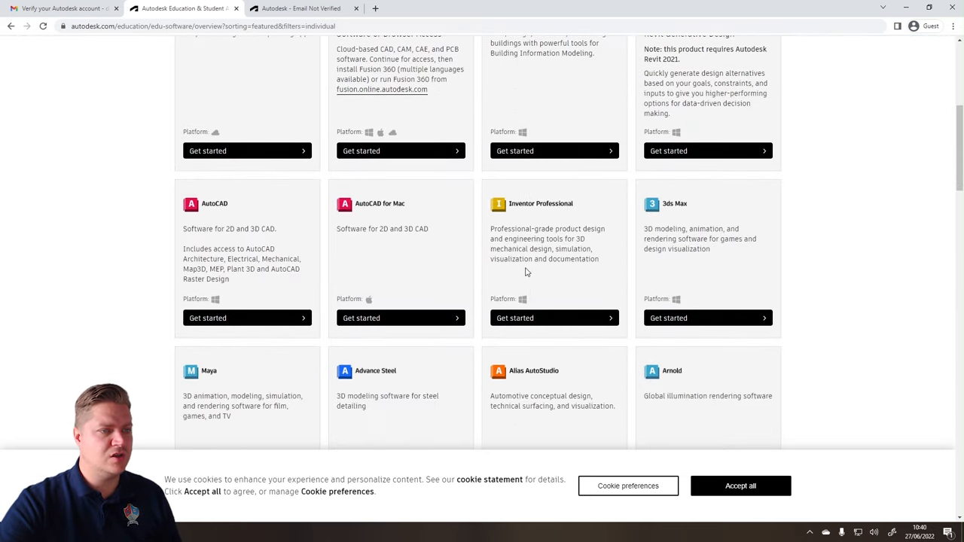
scroll("down", 3)
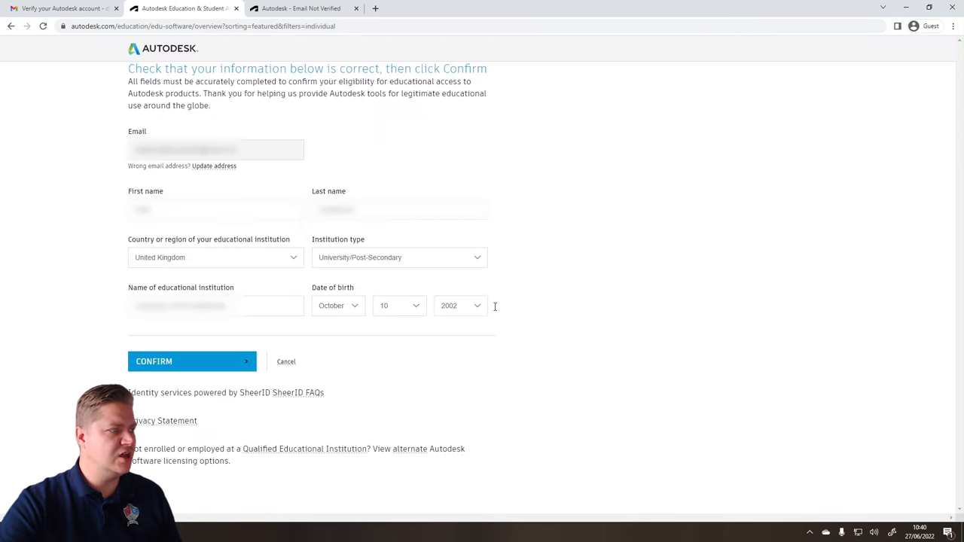
mouse_move(642, 228)
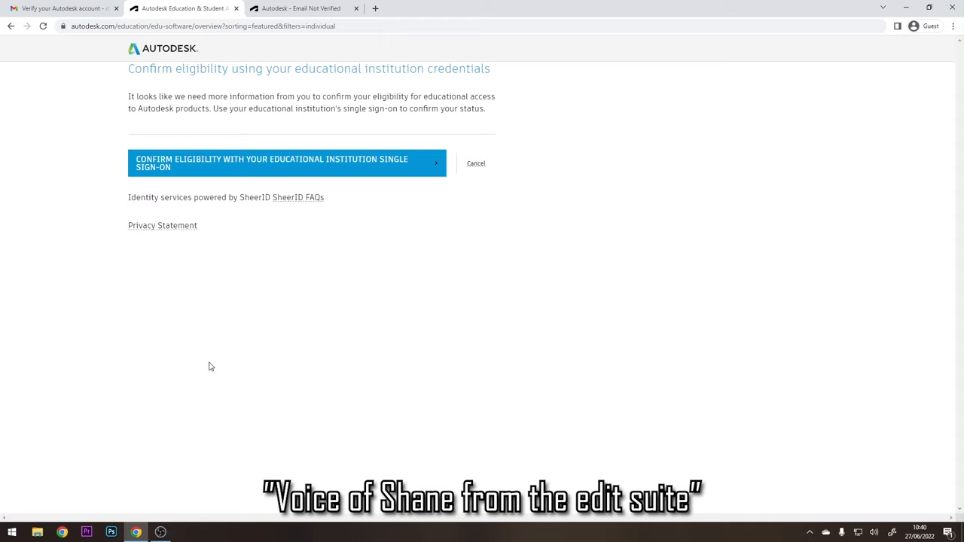
Attempt institution single sign-on, then close the Microsoft sign-in tab.
left_click(286, 163)
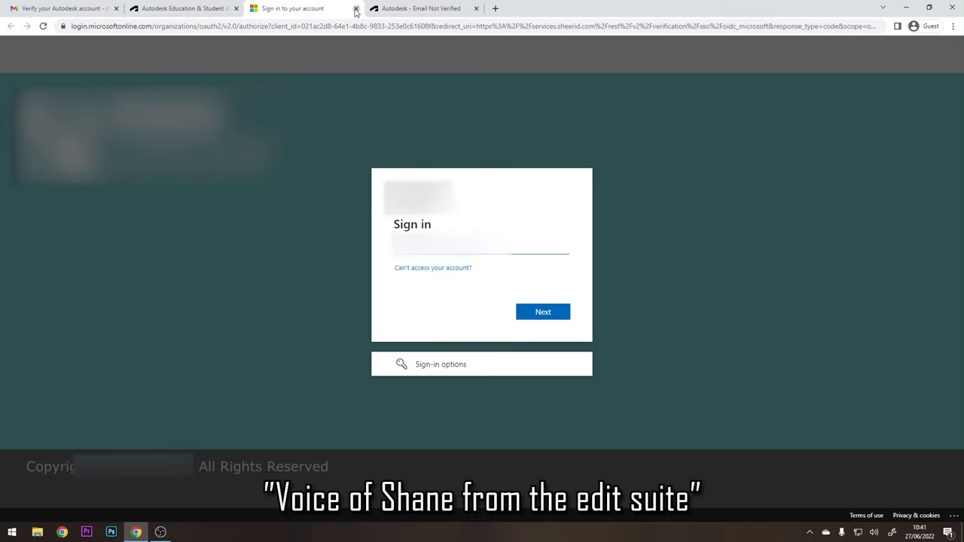
left_click(357, 8)
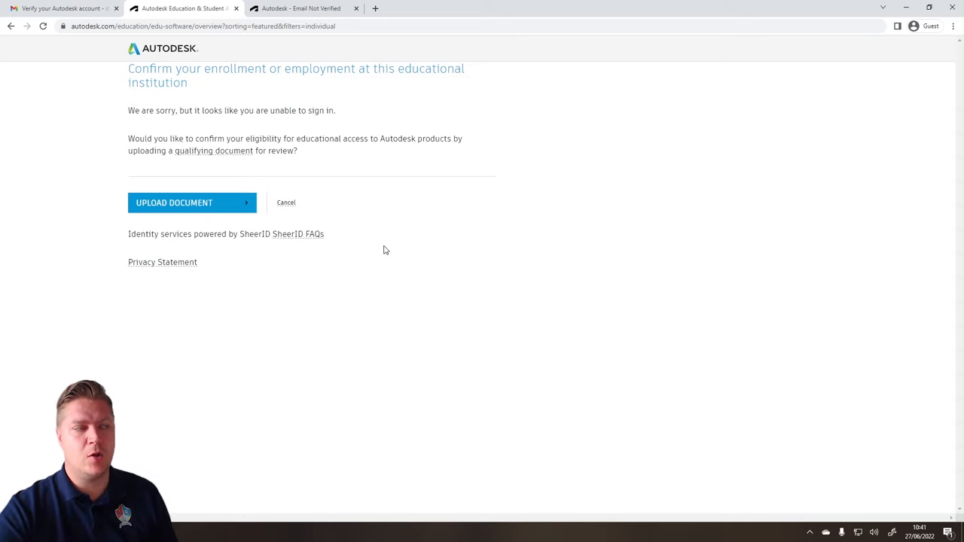
mouse_move(473, 104)
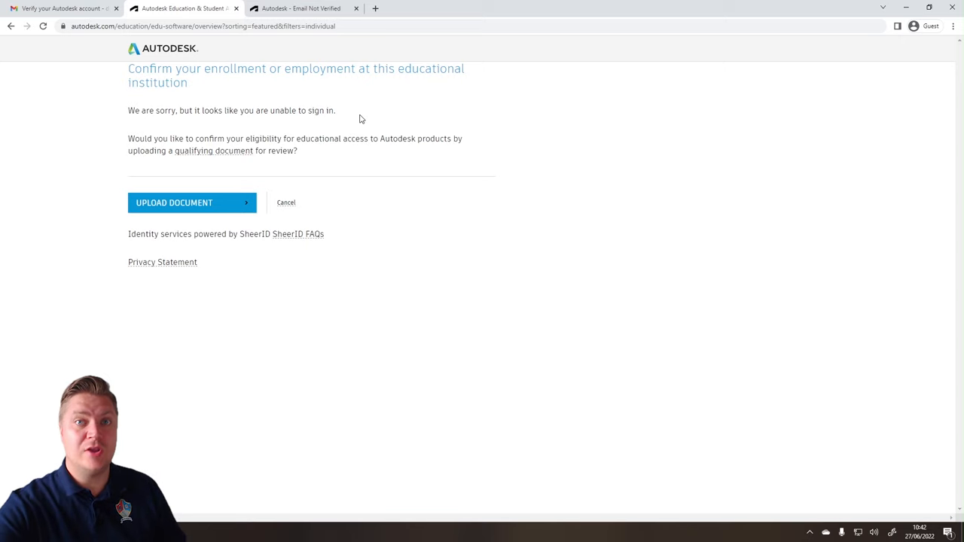
Upload StudentID.jpg from the Desktop as proof of eligibility and submit it.
left_click(191, 202)
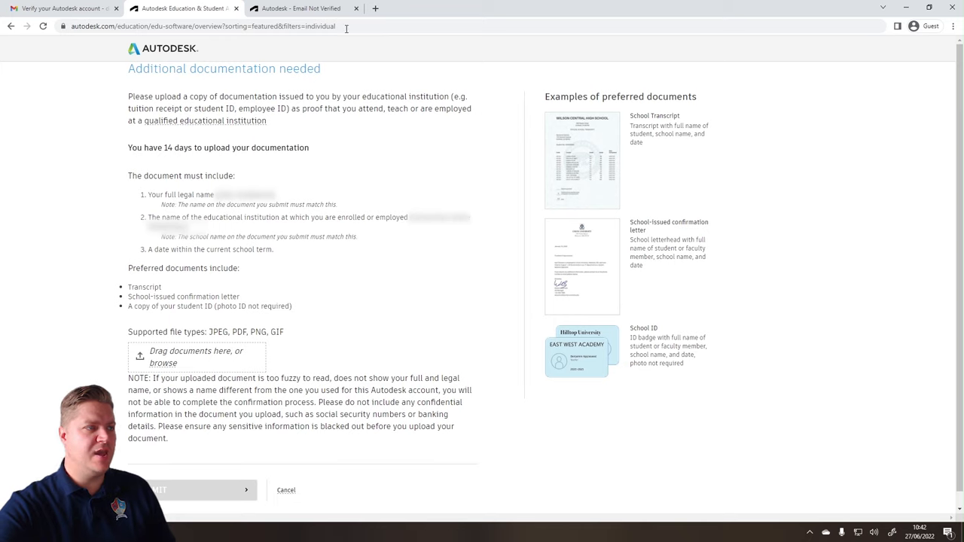
mouse_move(345, 254)
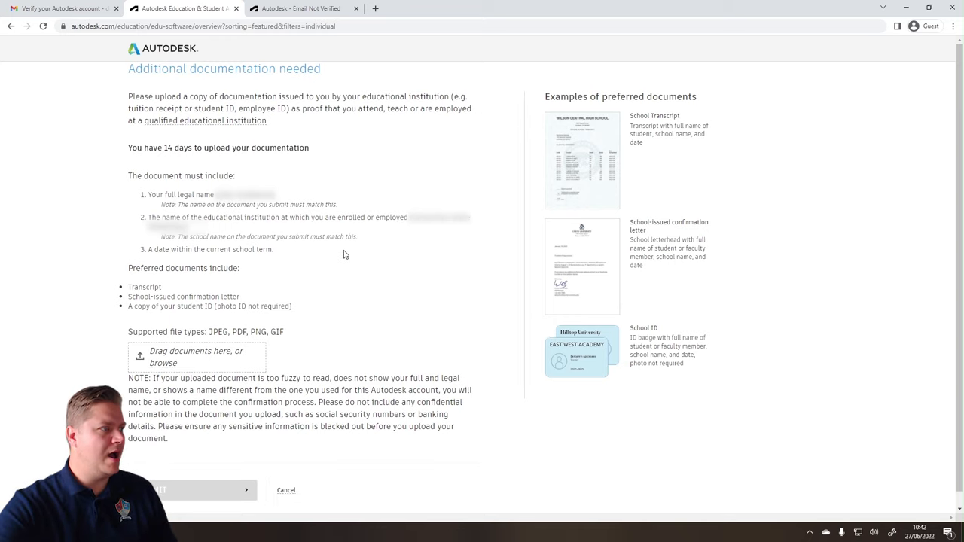
mouse_move(194, 358)
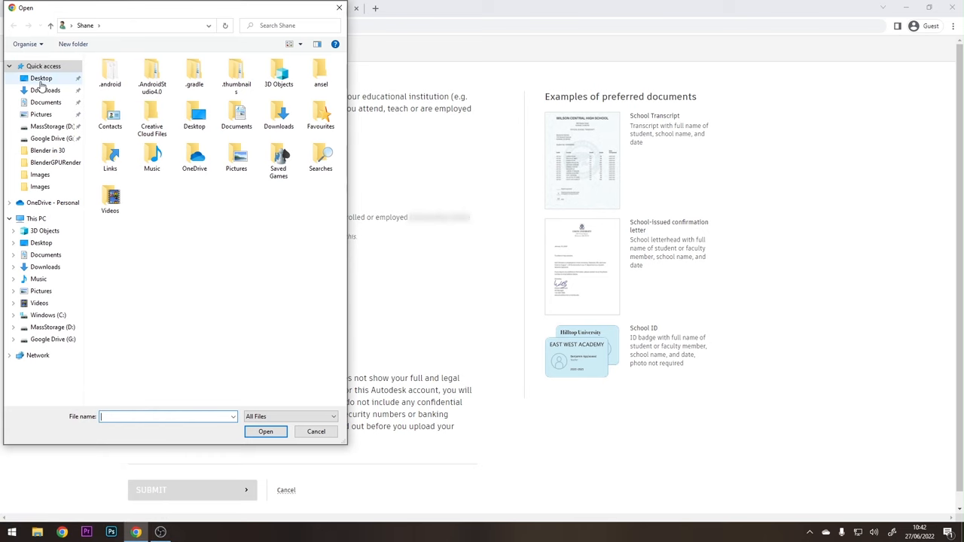
left_click(41, 77)
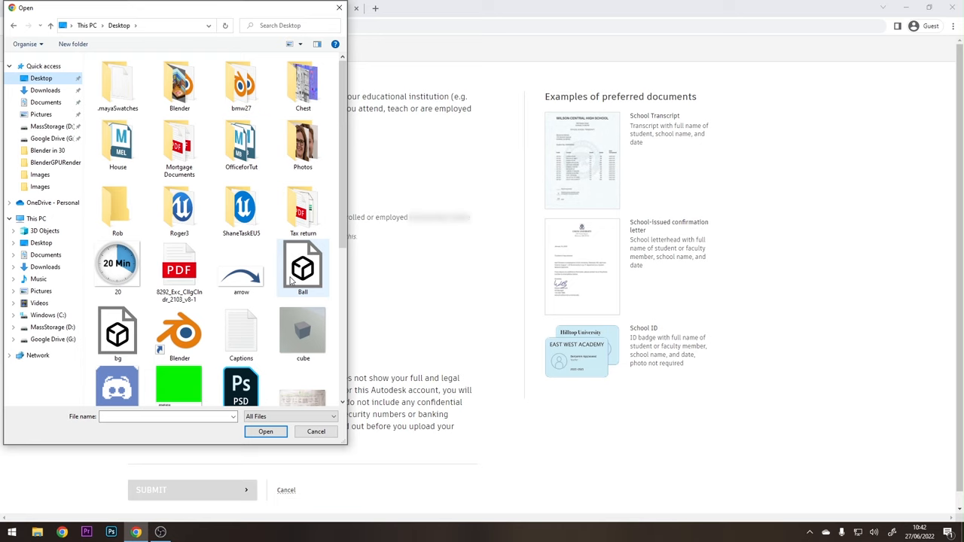
type("stud")
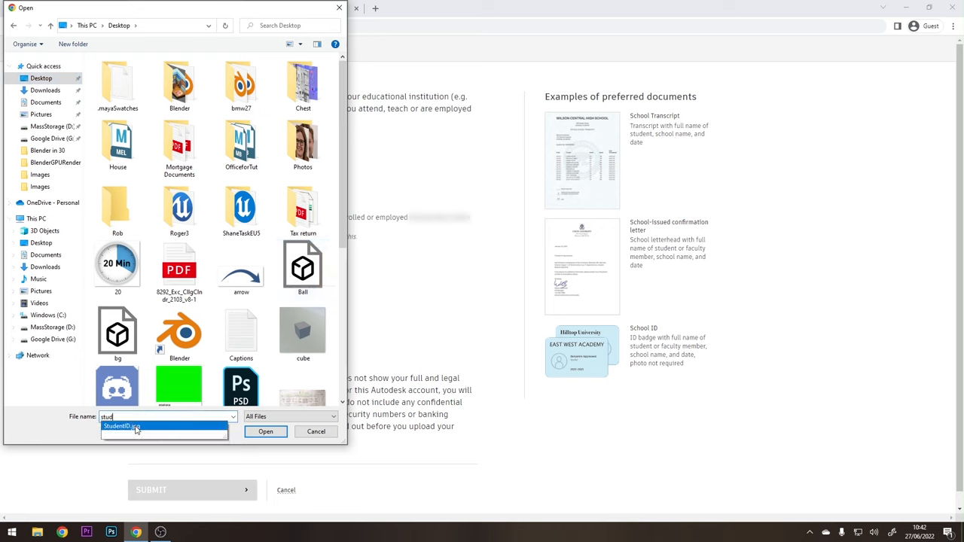
left_click(265, 431)
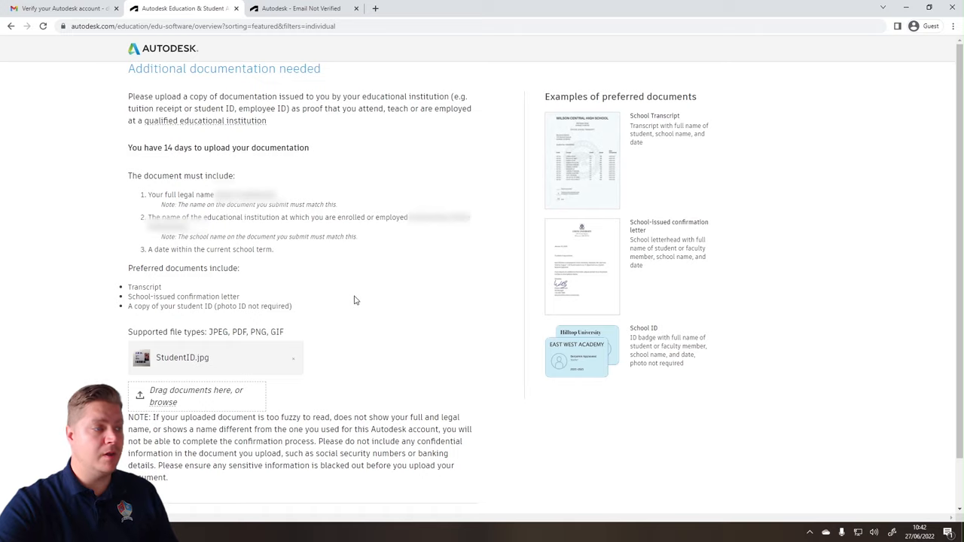
scroll("down", 3)
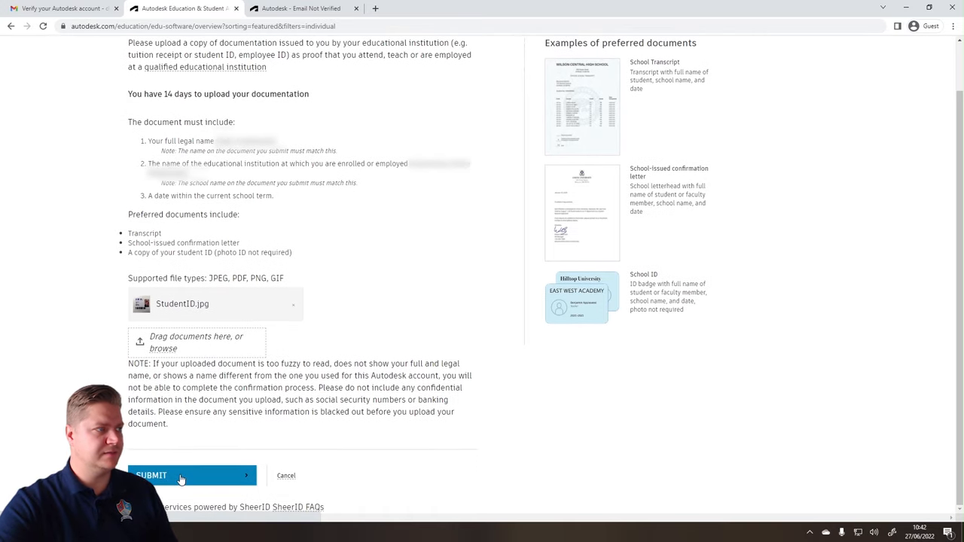
left_click(181, 476)
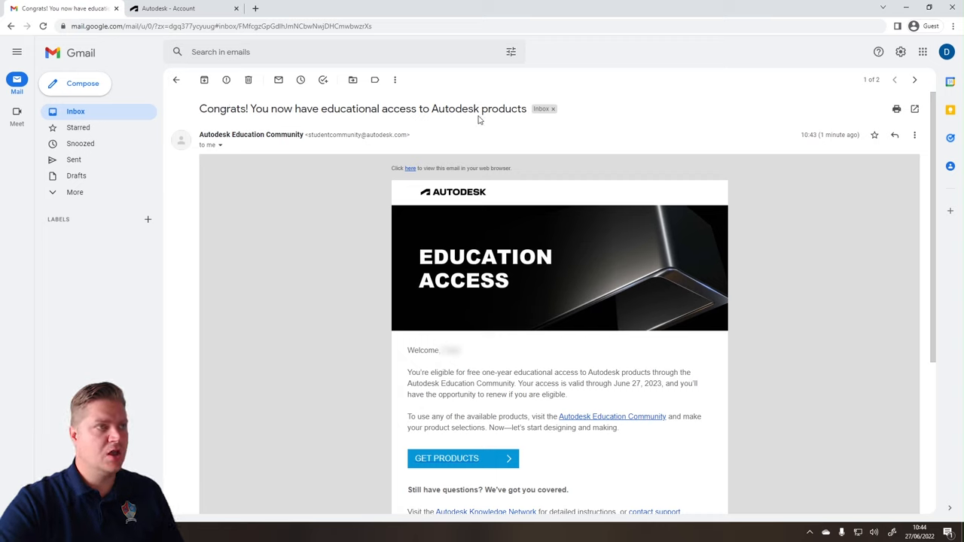
mouse_move(309, 482)
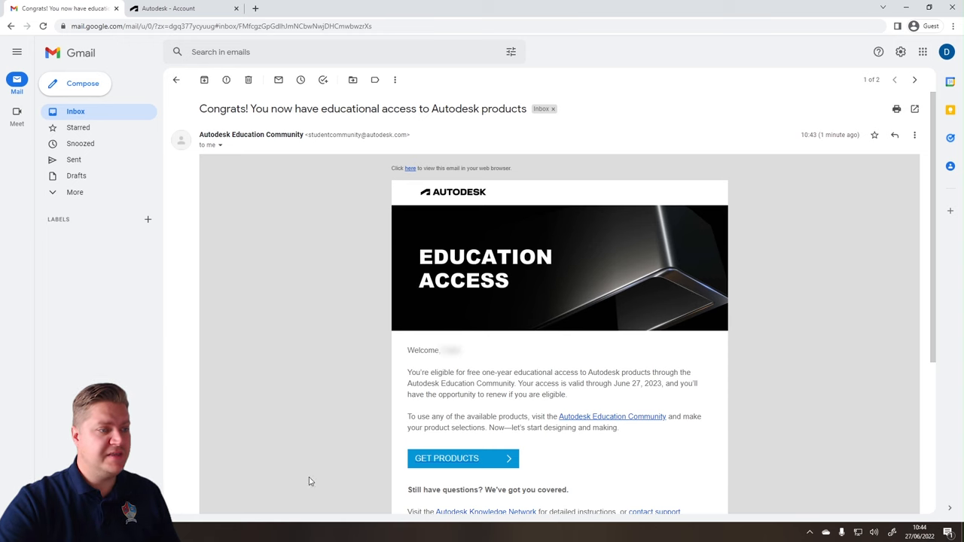
Return to Autodesk Education, choose Get started on Maya, and sign in.
left_click(462, 458)
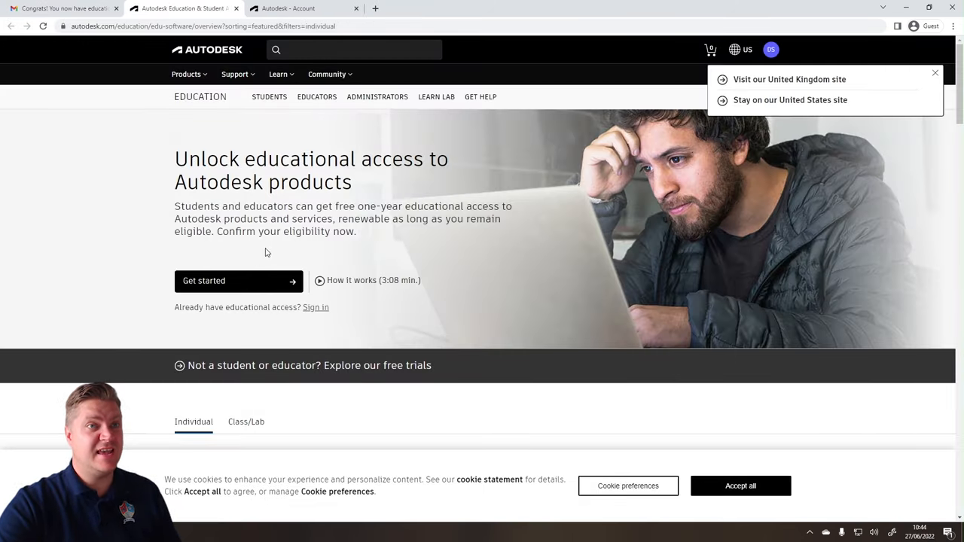
scroll("down", 3)
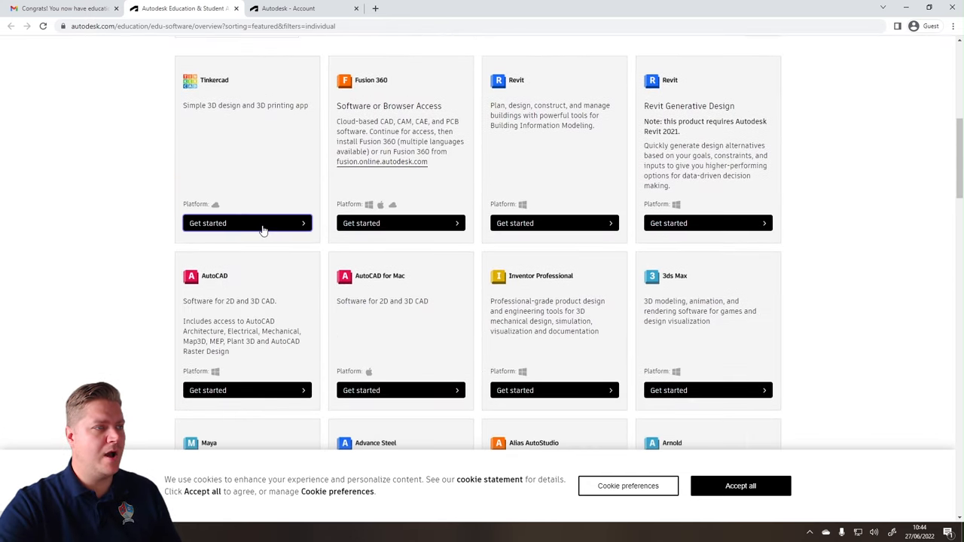
scroll("down", 3)
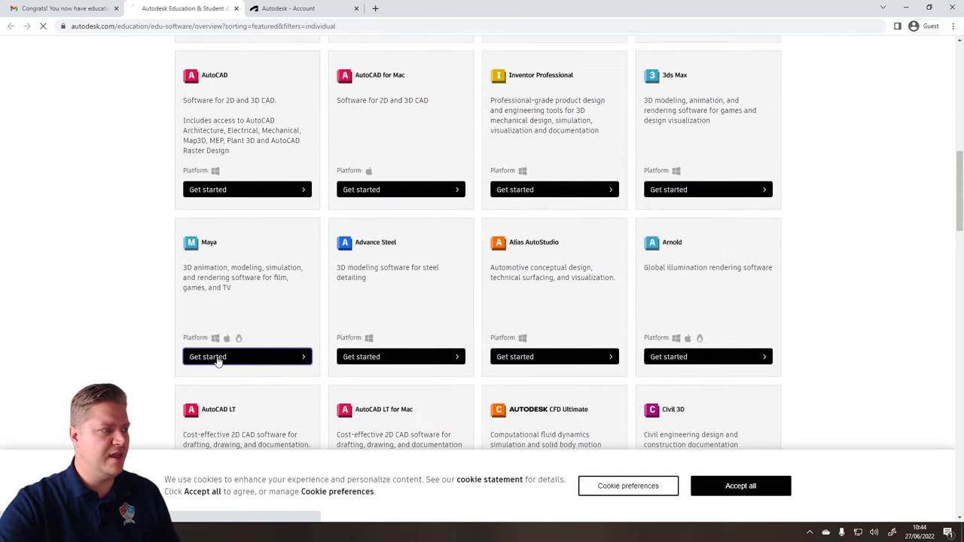
left_click(247, 356)
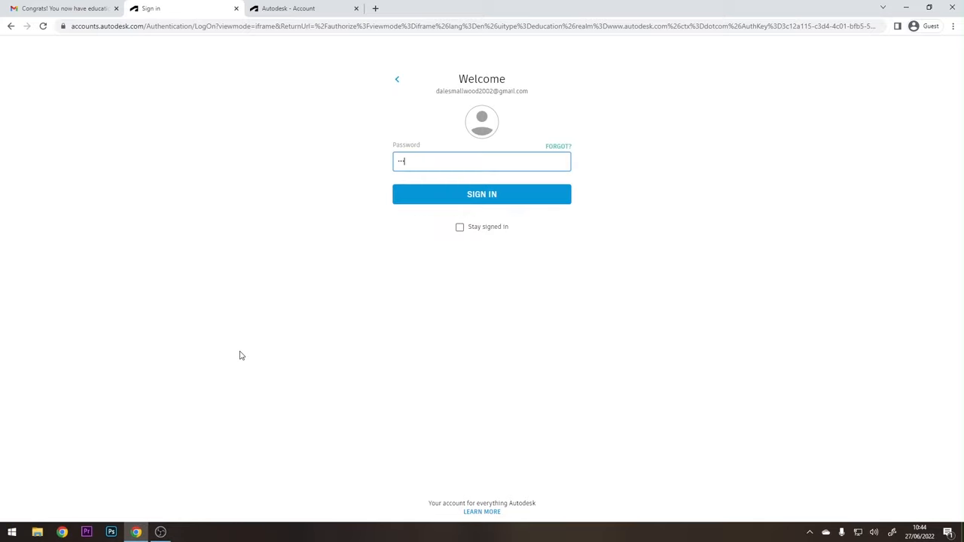
left_click(481, 195)
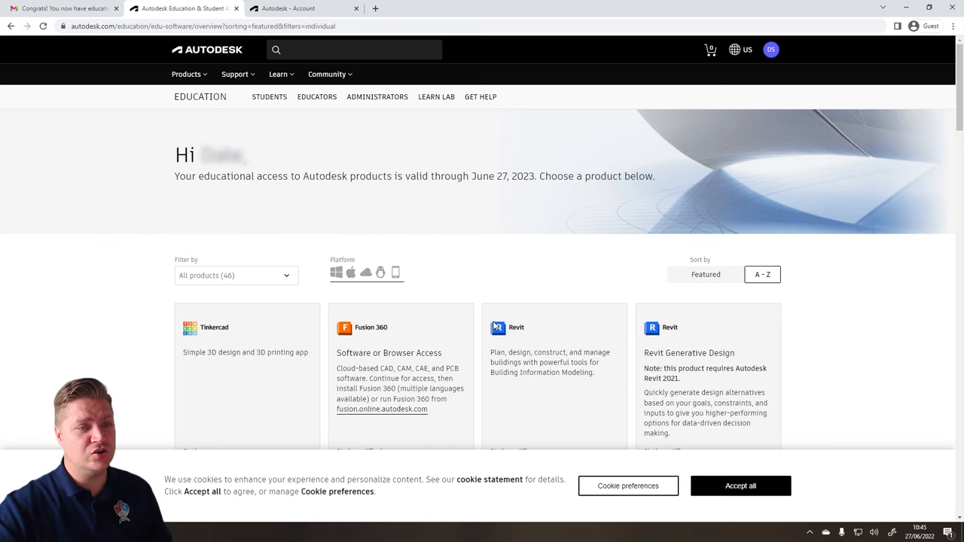
Choose Maya 2023 for Windows in English, install it, and accept the terms to download.
scroll("down", 3)
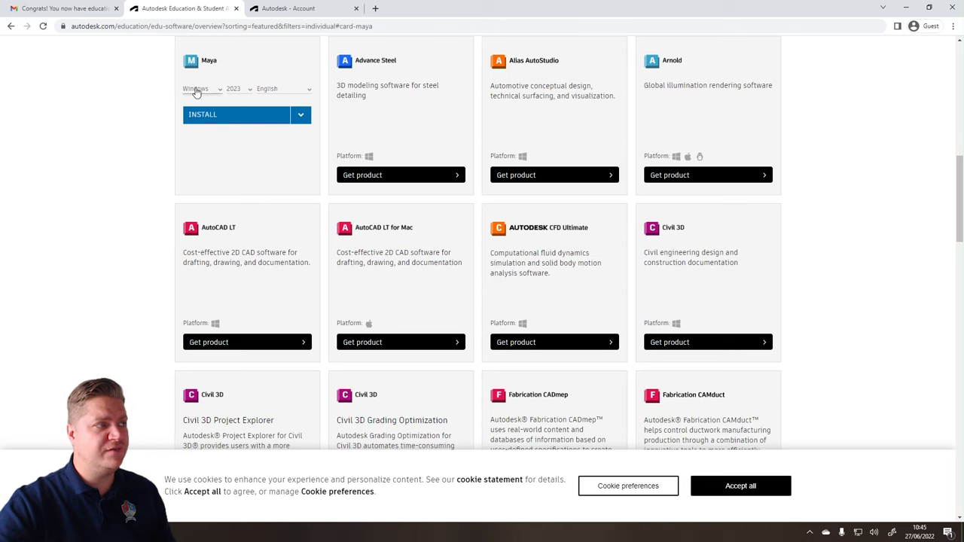
left_click(234, 88)
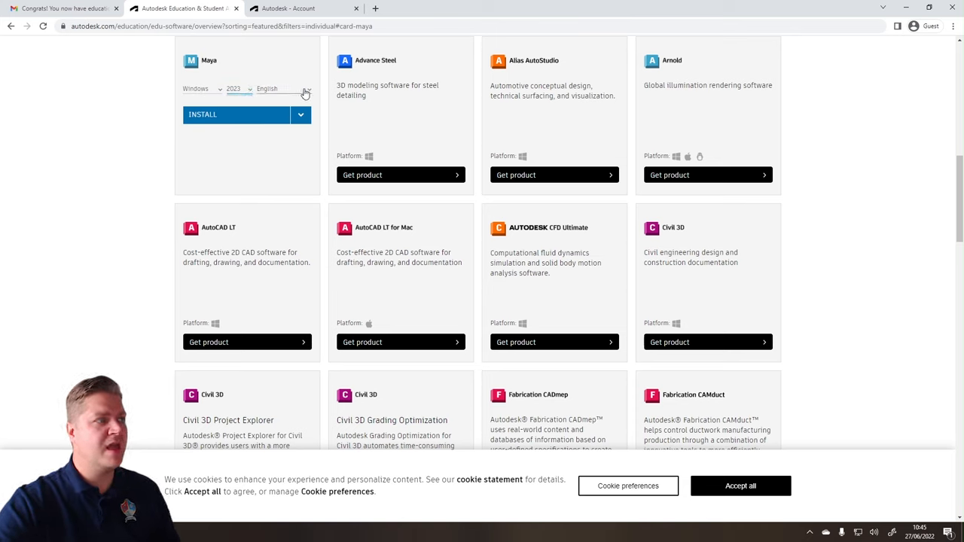
left_click(278, 89)
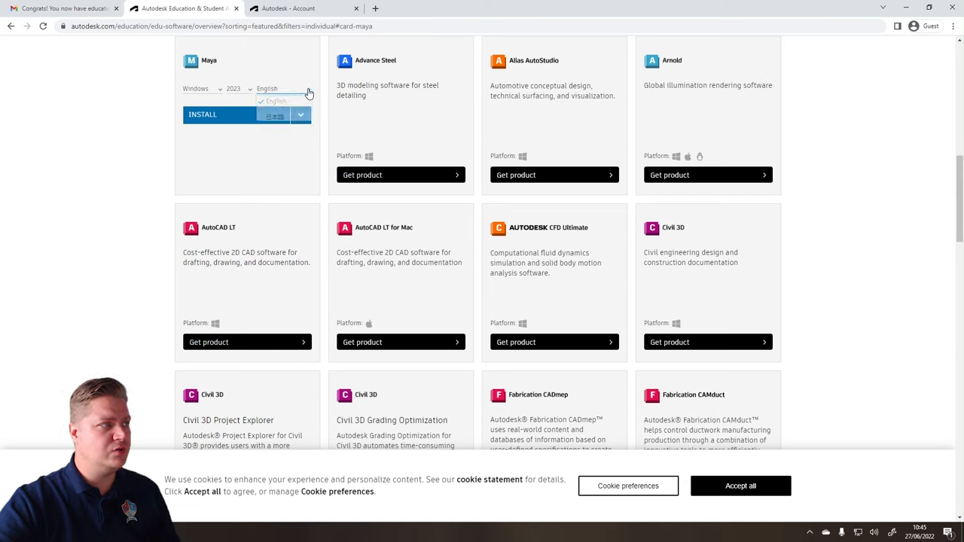
left_click(234, 89)
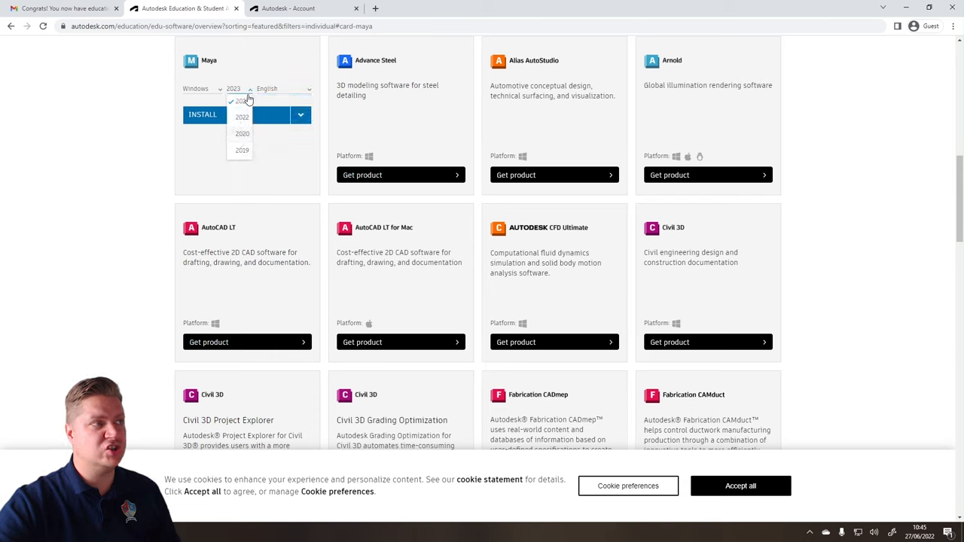
left_click(242, 101)
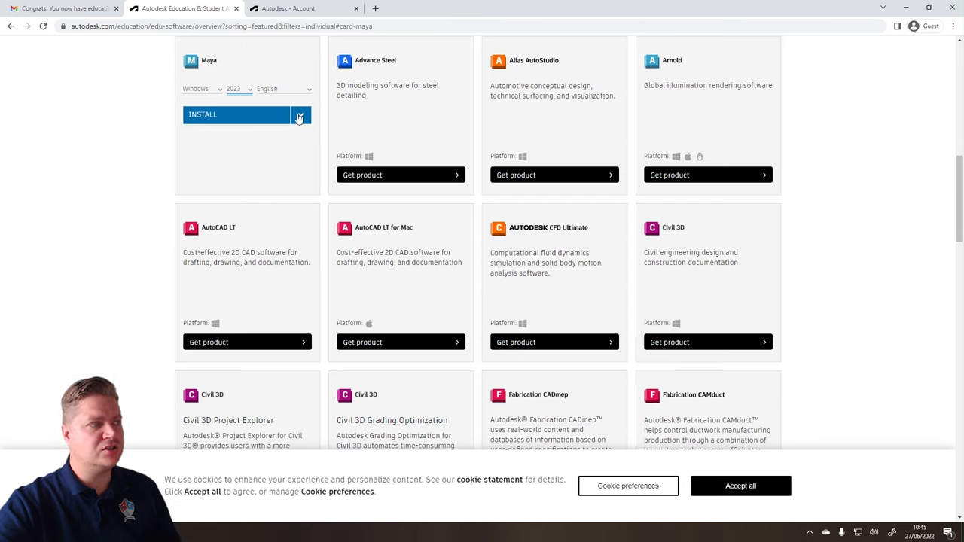
left_click(301, 114)
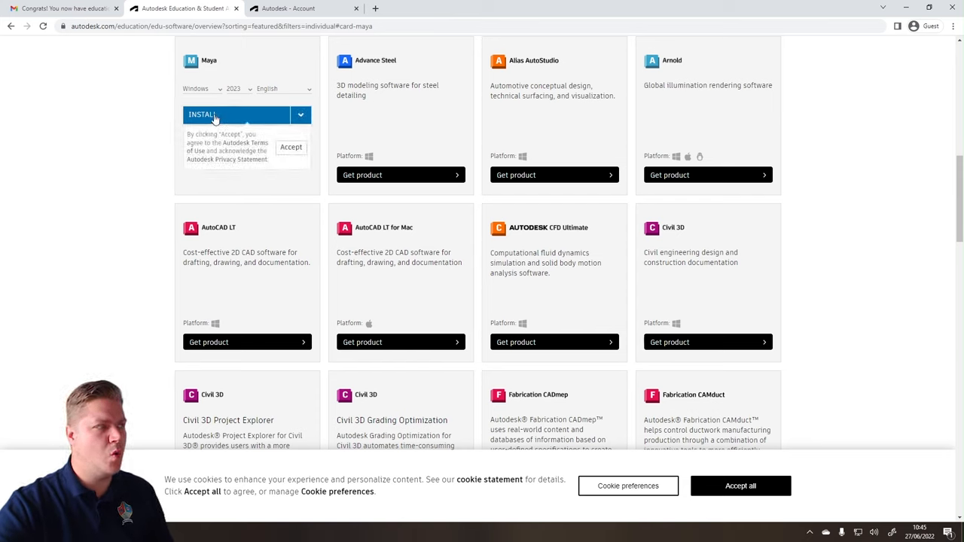
left_click(290, 146)
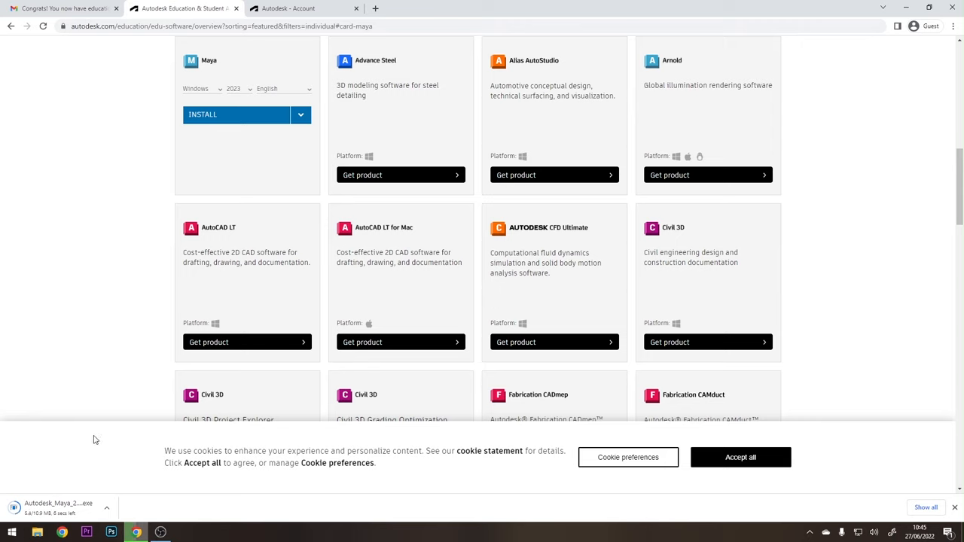
mouse_move(130, 492)
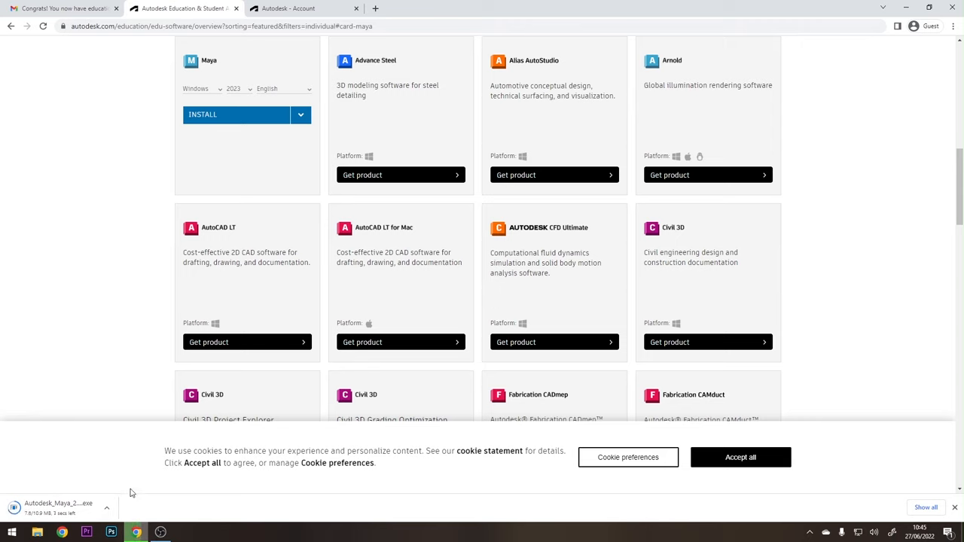
mouse_move(244, 479)
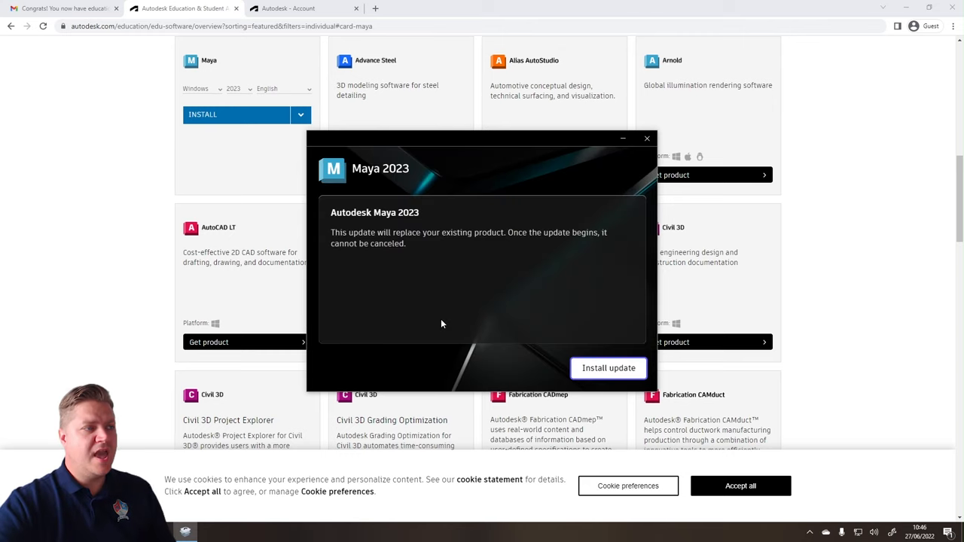
mouse_move(445, 245)
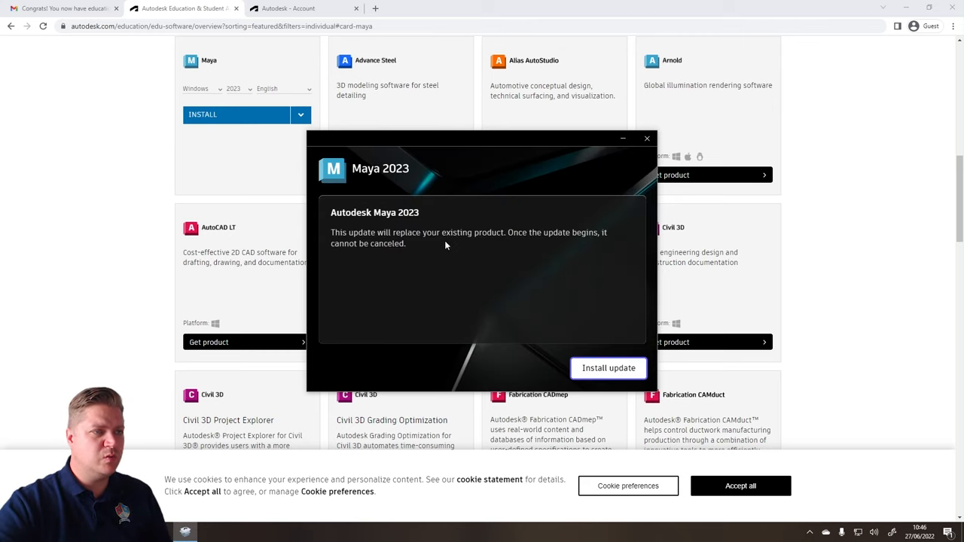
mouse_move(559, 315)
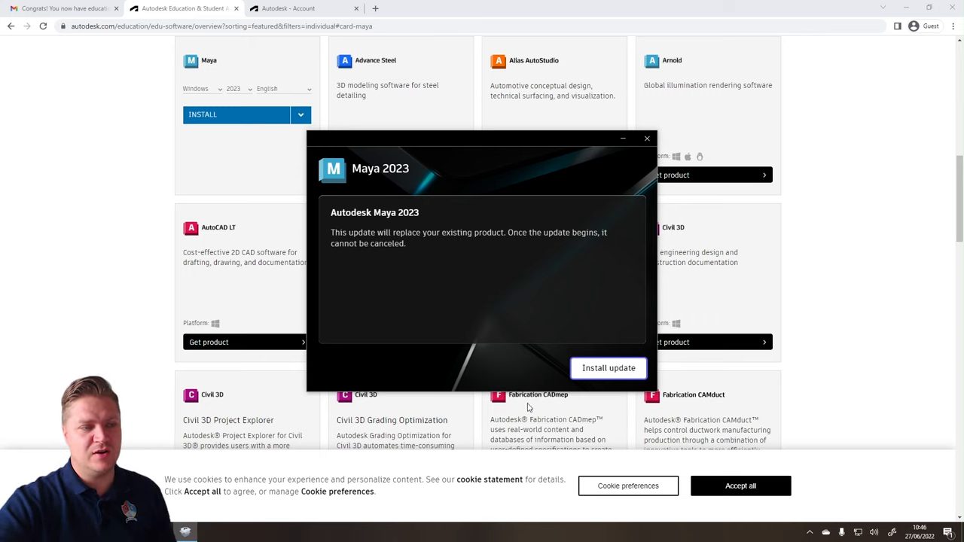
Confirm the Maya 2023 update and install it with Arnold, MayaUSD Extension and Substance.
left_click(609, 367)
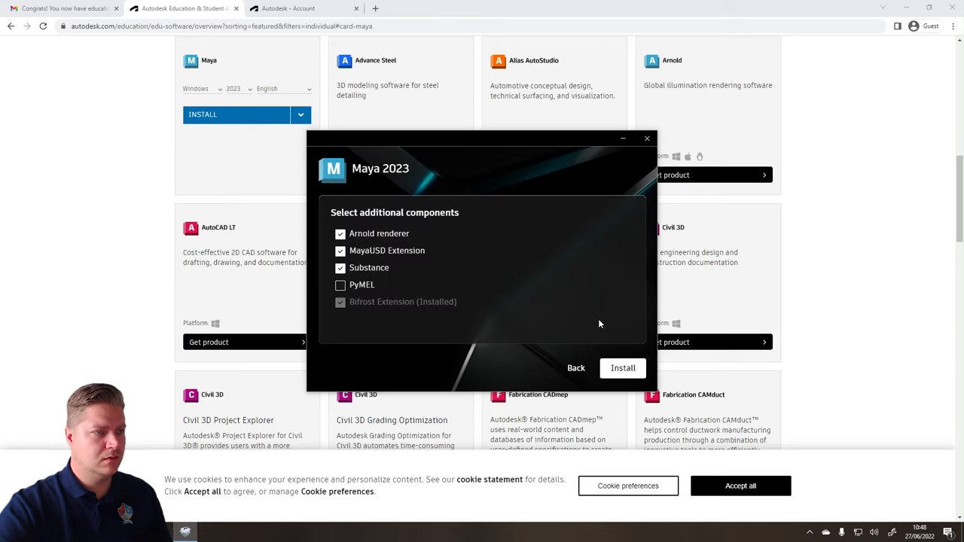
mouse_move(566, 313)
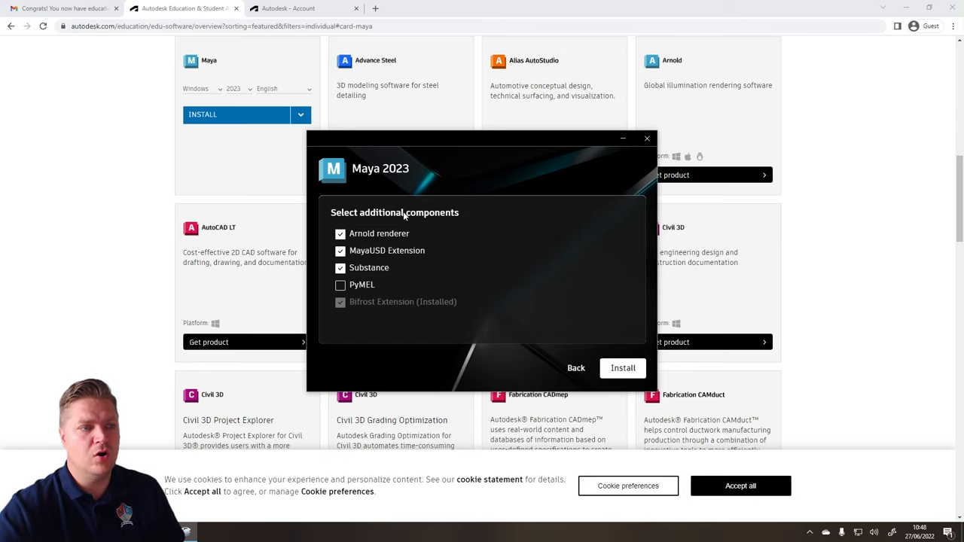
left_click(623, 368)
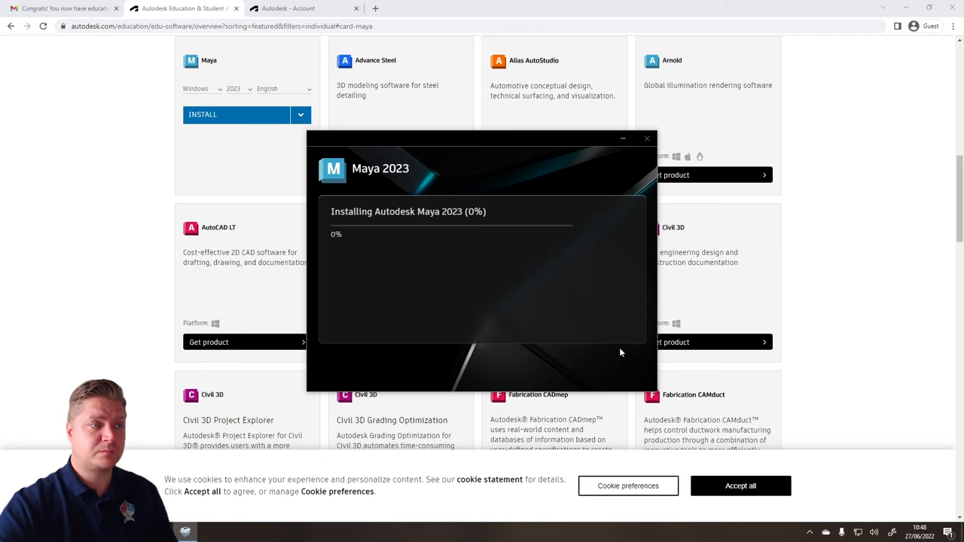